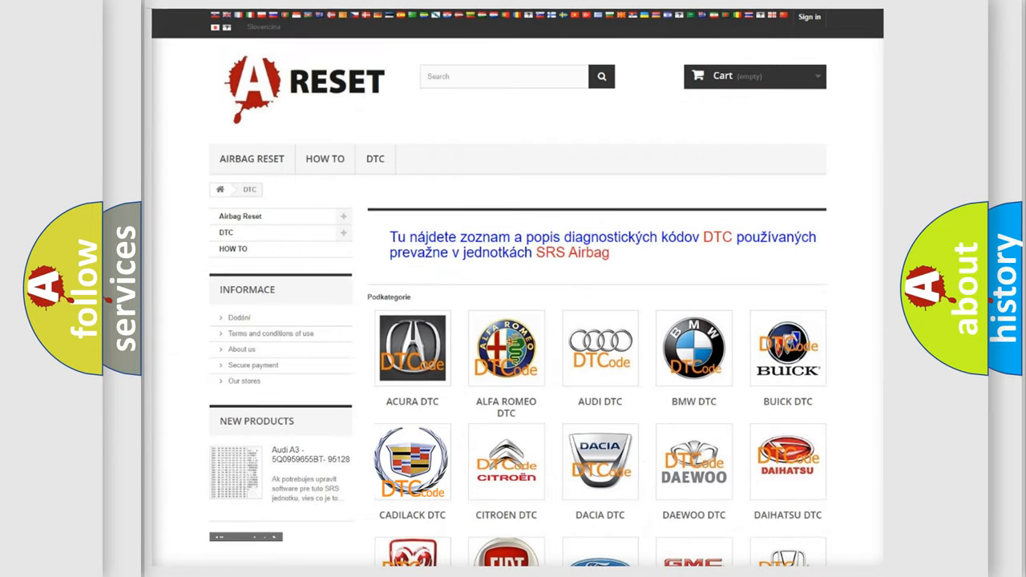
# Open the Cadillac DTC list and scroll through codes from B0002 to the B1000 series
pyautogui.click(412, 461)
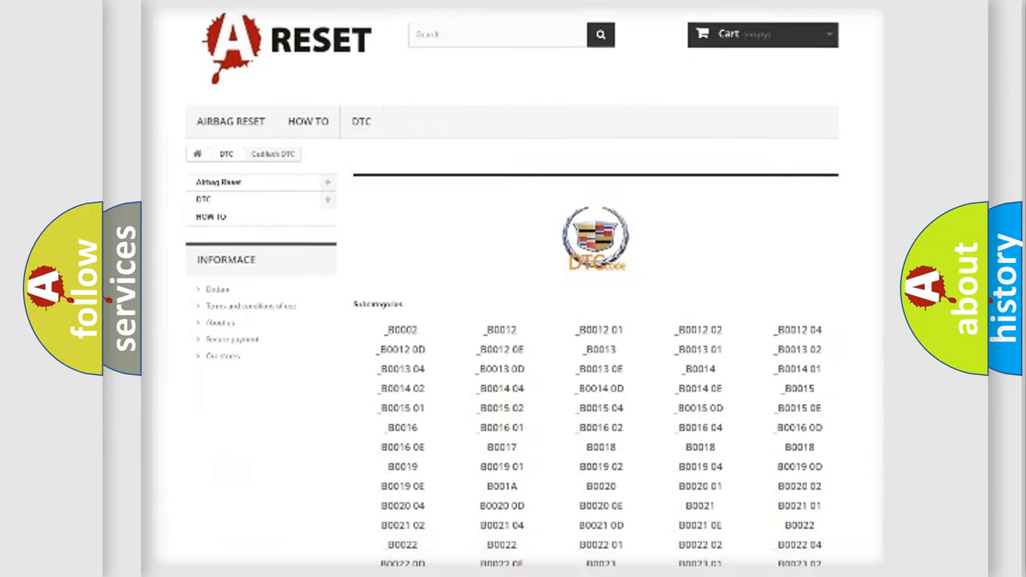
pyautogui.scroll(-3)
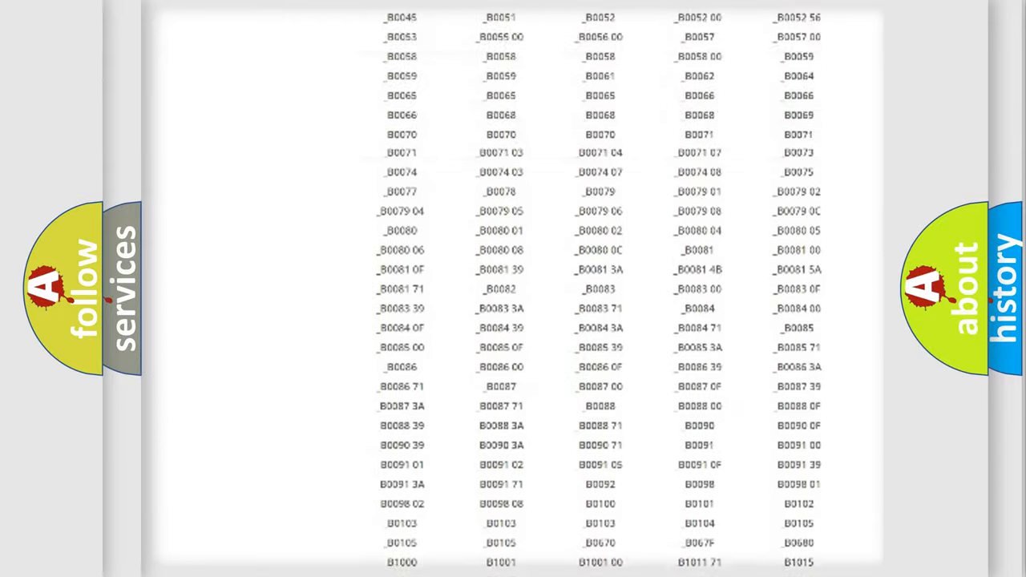
pyautogui.scroll(3)
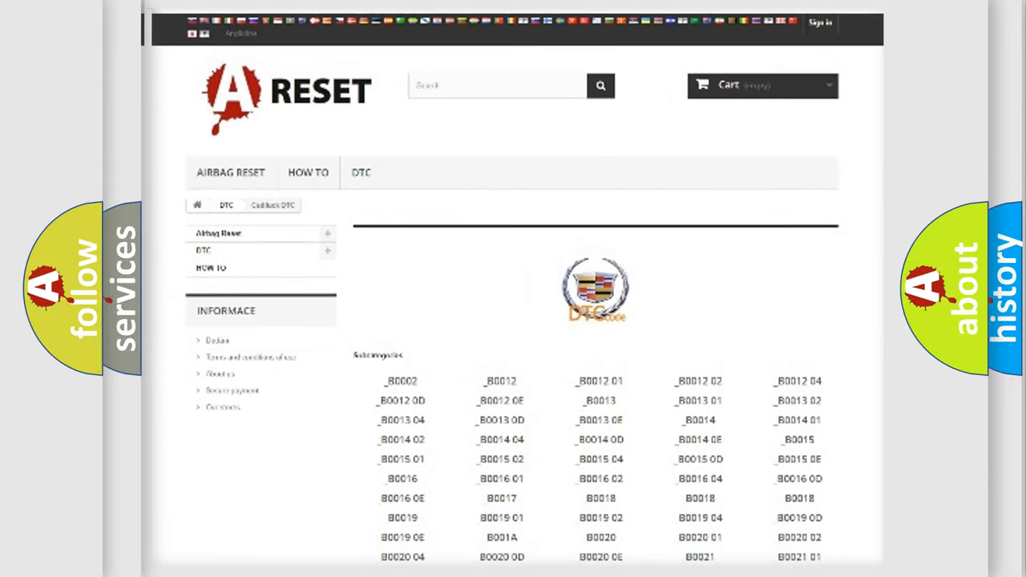